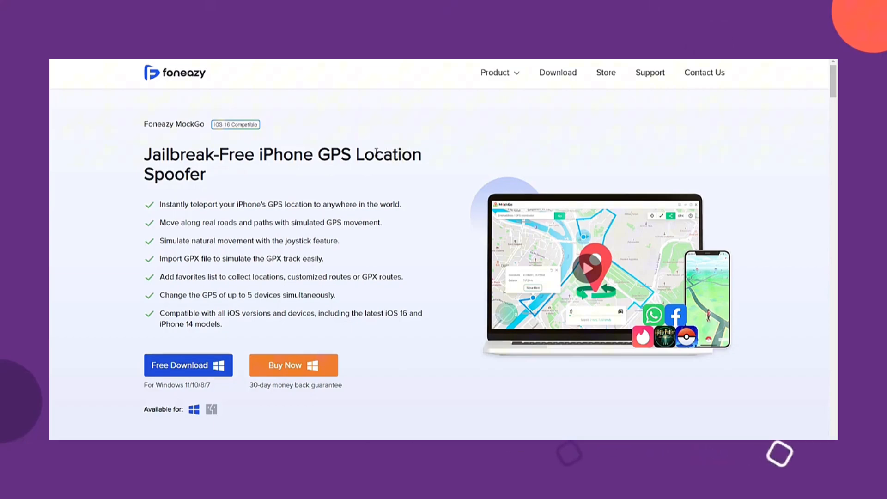
Scroll the MockGo product page down to the 'Take Better Control with the Joystick' section
scroll("down", 3)
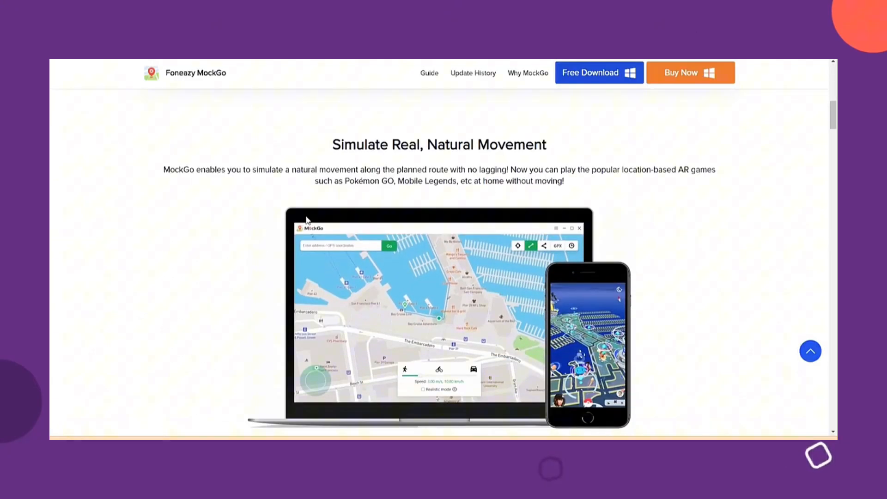
scroll("down", 3)
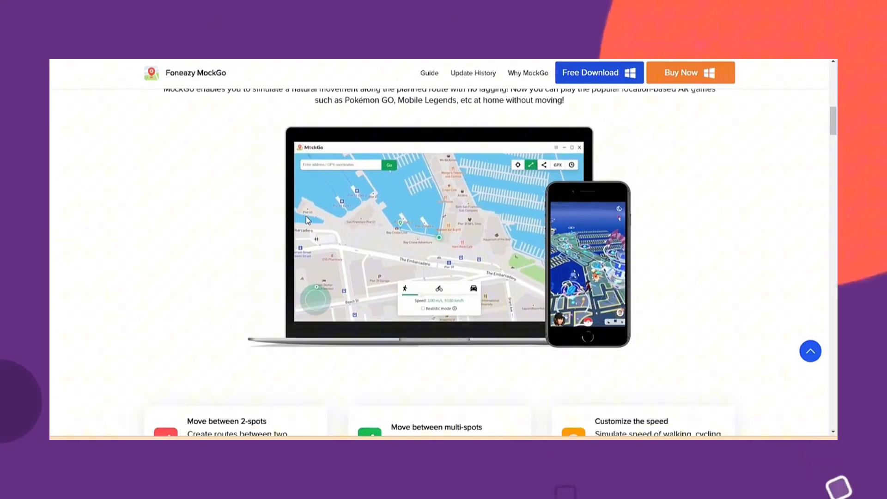
scroll("down", 3)
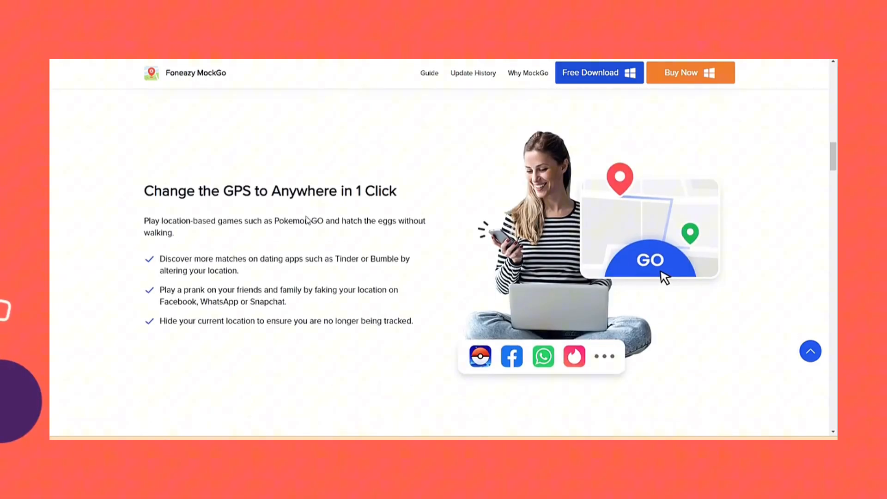
scroll("down", 3)
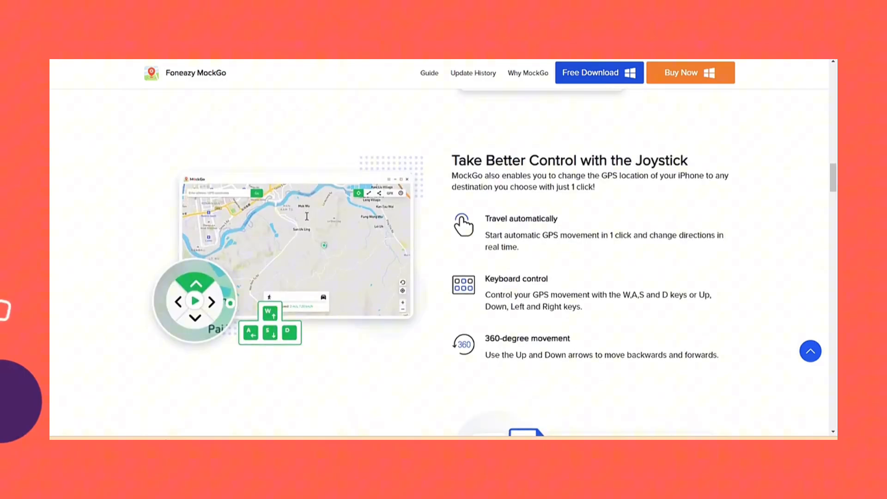
scroll("down", 3)
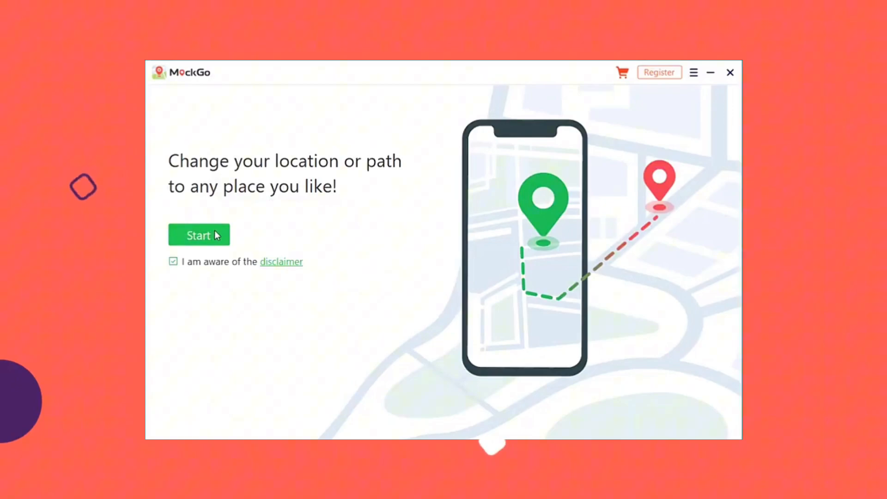
Start MockGo setup and confirm OK on the screen-passcode prompt to connect the iPhone
left_click(199, 235)
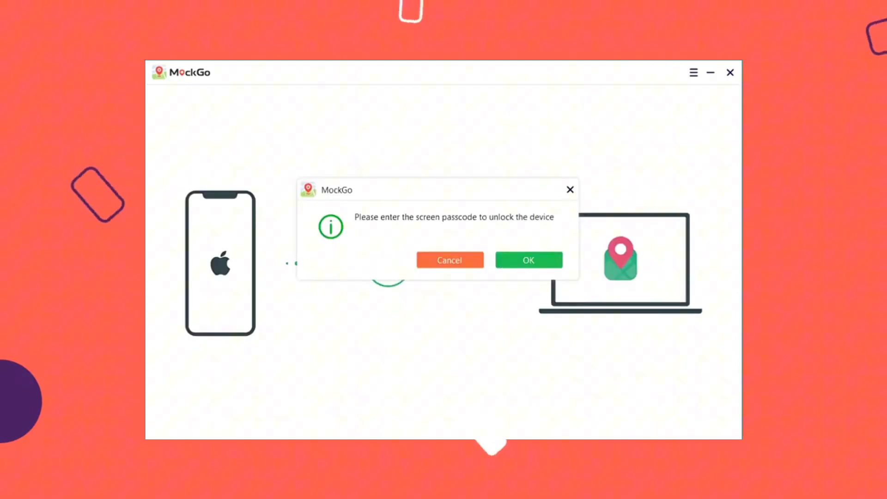
left_click(527, 260)
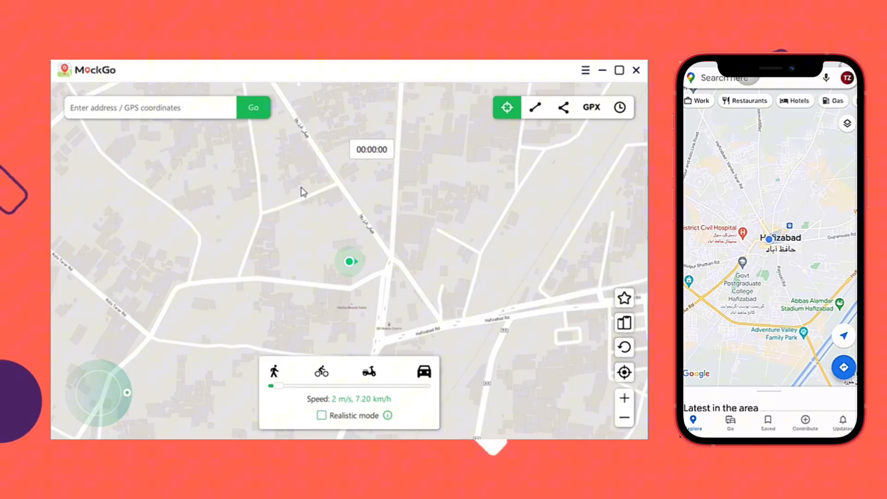
Search 'burj khalifa', choose the Dubai result and move the iPhone's location there
type("burj khalifa")
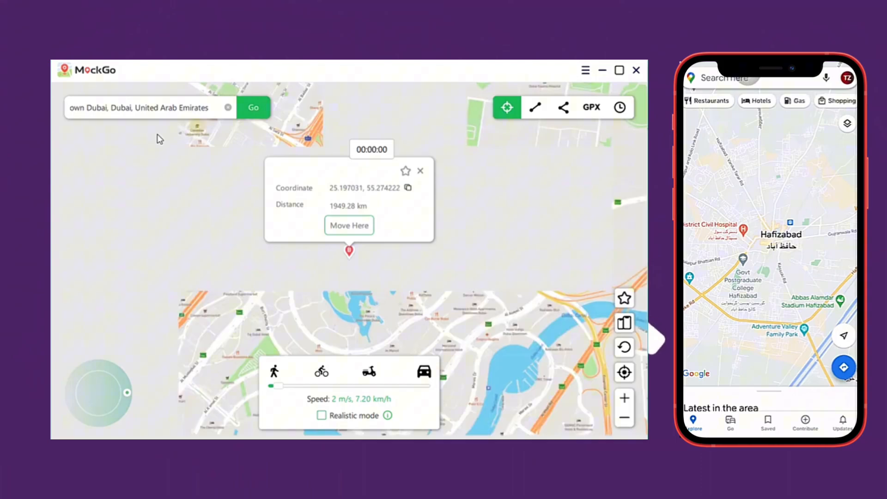
left_click(348, 225)
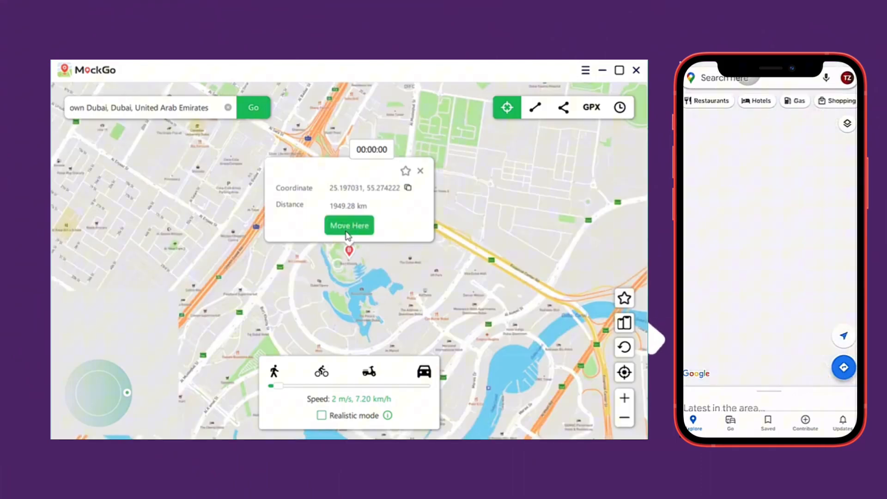
left_click(349, 225)
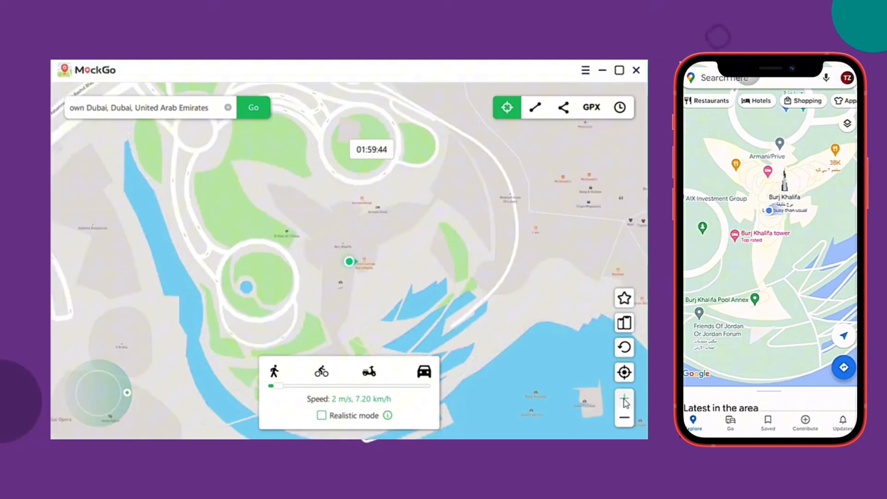
Zoom the map around Burj Khalifa and select the two-spot route mode
left_click(624, 397)
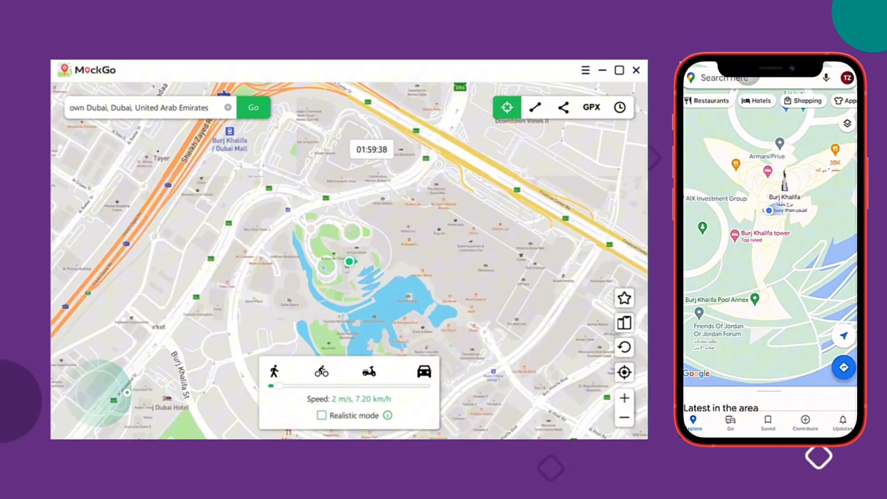
left_click(534, 108)
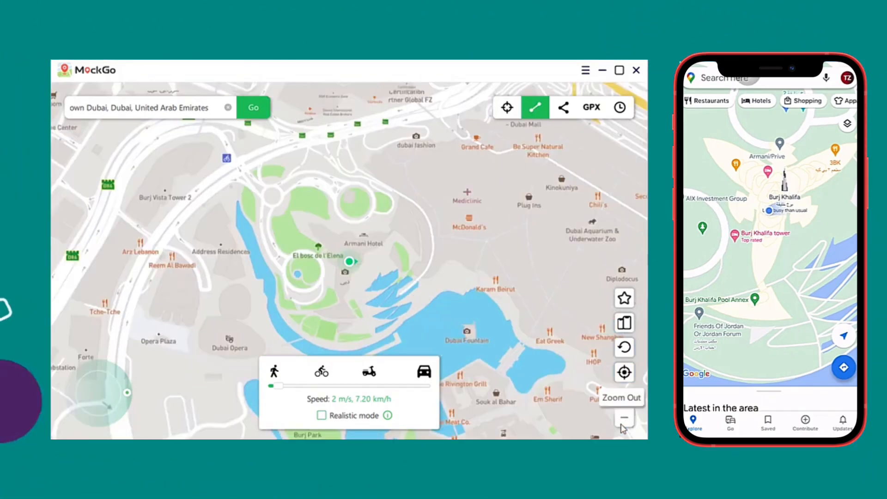
left_click(361, 226)
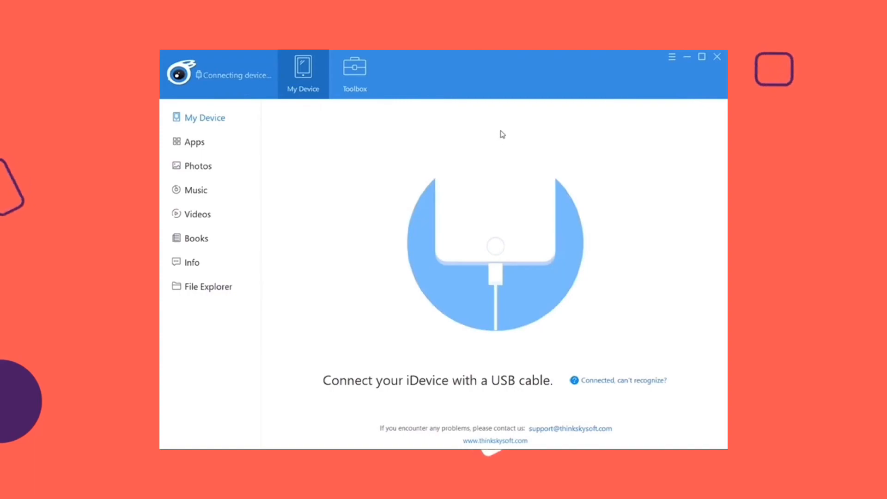
Launch iTools' Virtual Location tool from the Toolbox
left_click(355, 74)
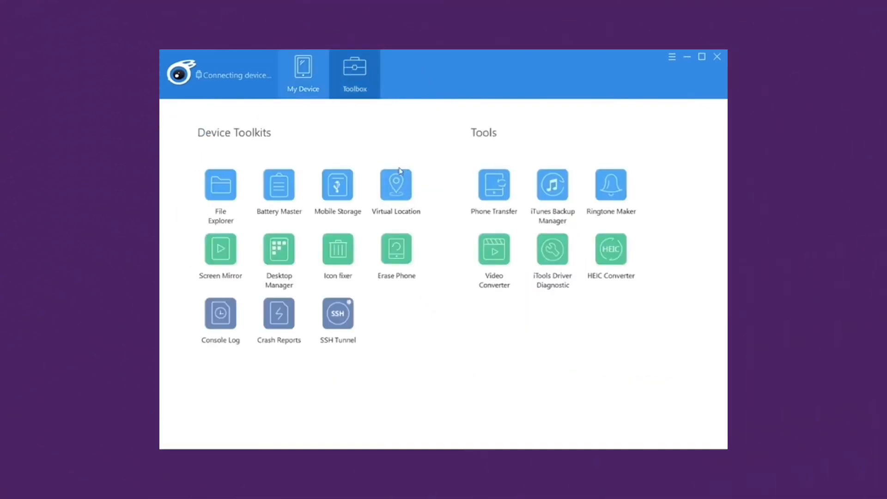
left_click(396, 187)
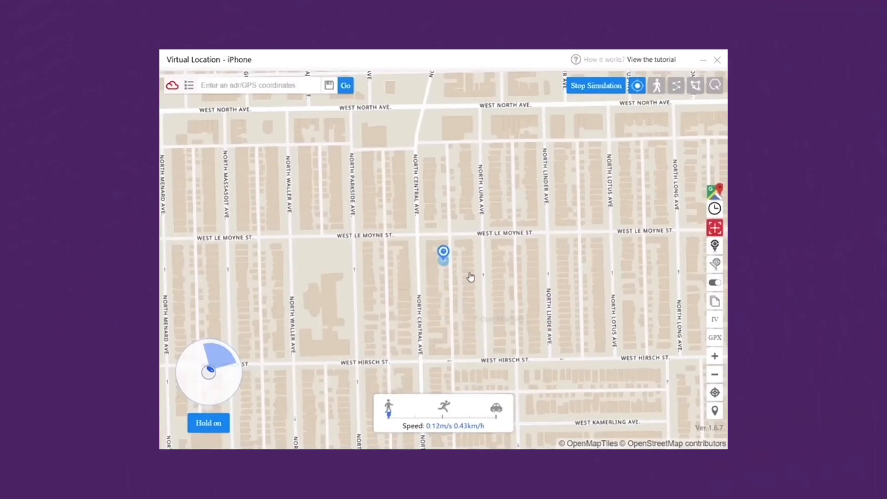
Locate coordinates 42.352779, -71.043098 and move the iPhone's location there
type("42.352779, -71.043098")
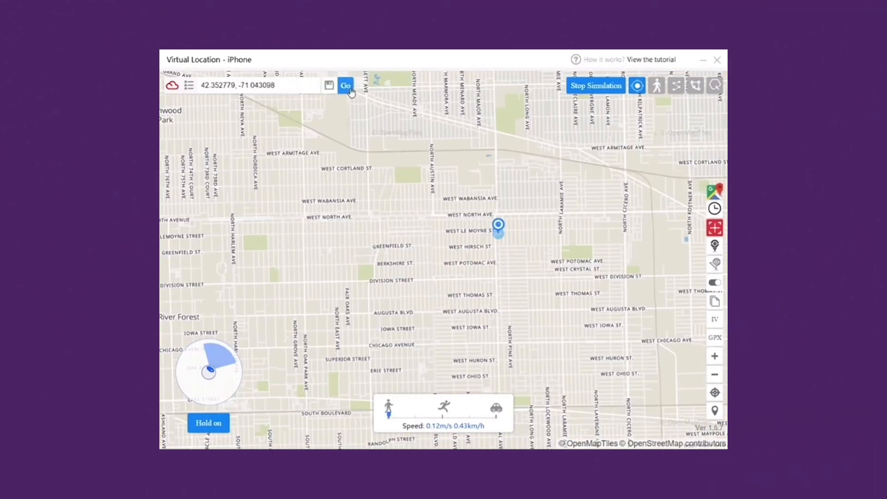
left_click(345, 85)
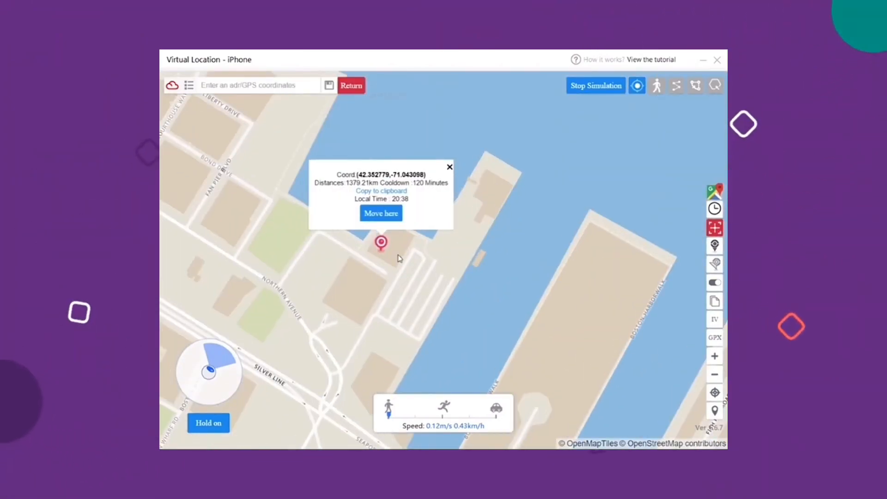
left_click(381, 213)
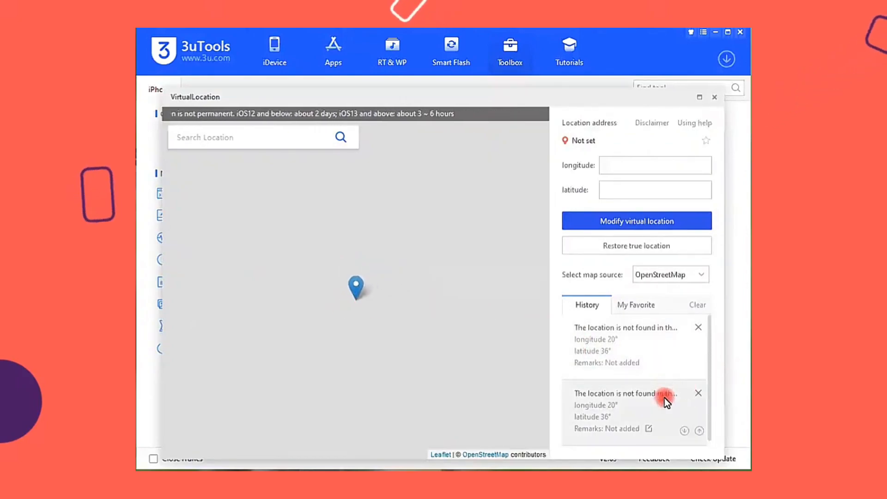
mouse_move(650, 410)
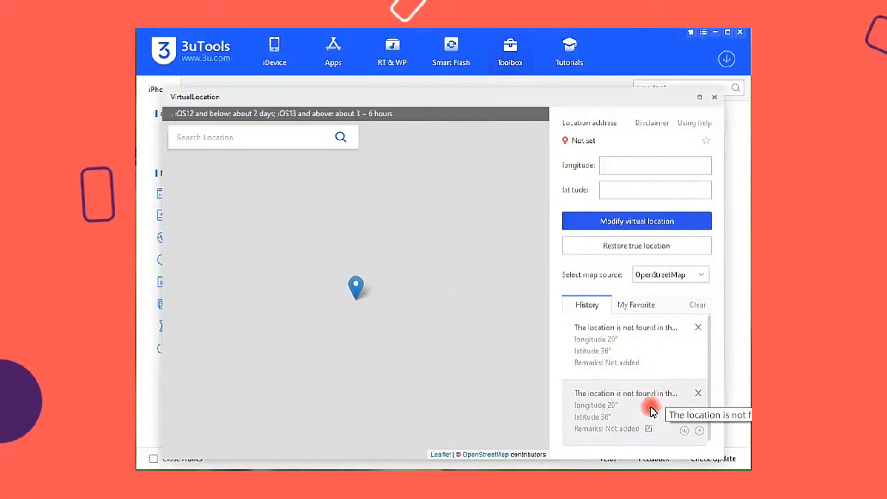